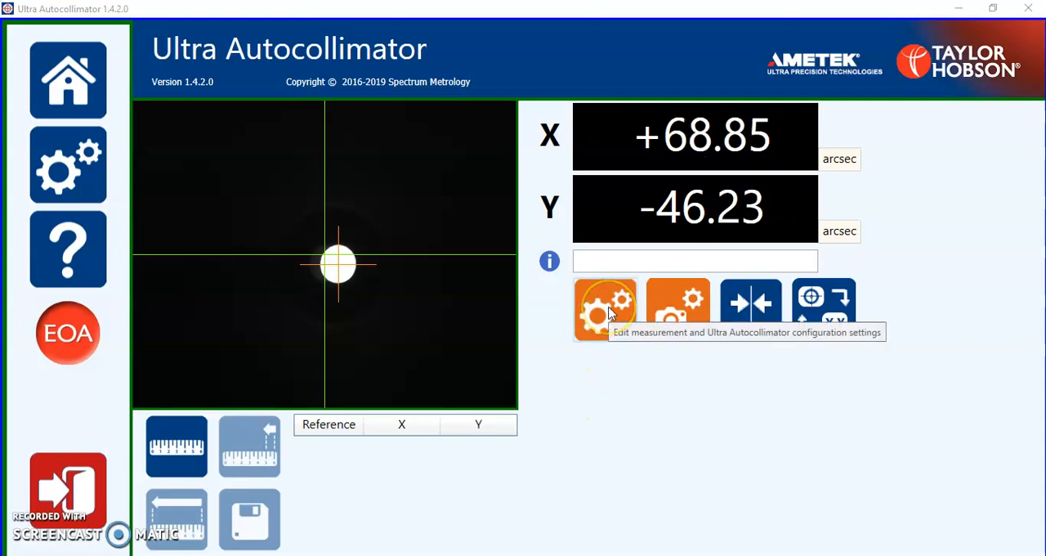
# Enable Program measurement in the Measurement Mode settings, using the Demo.xml program file
pyautogui.click(604, 309)
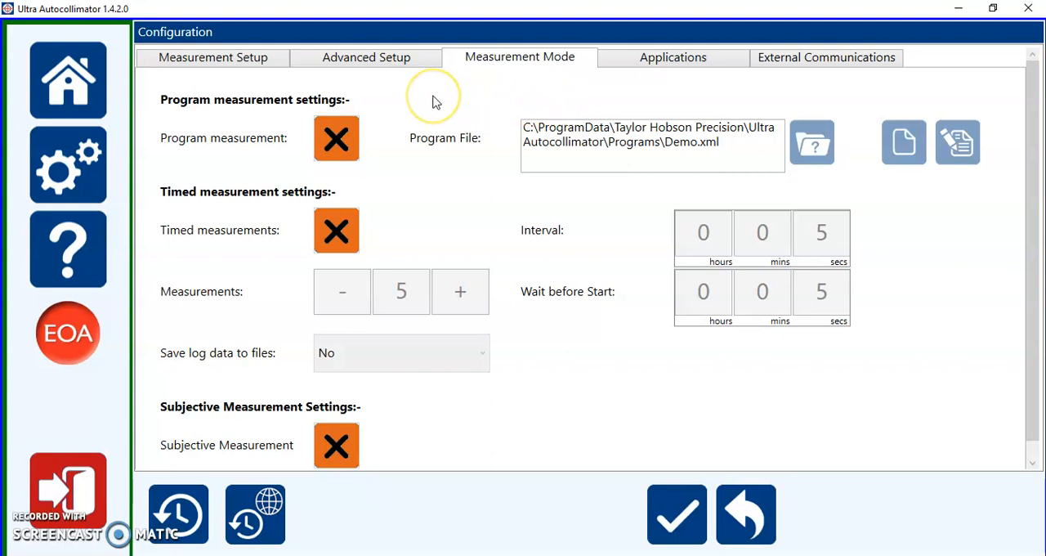
pyautogui.moveTo(433, 103)
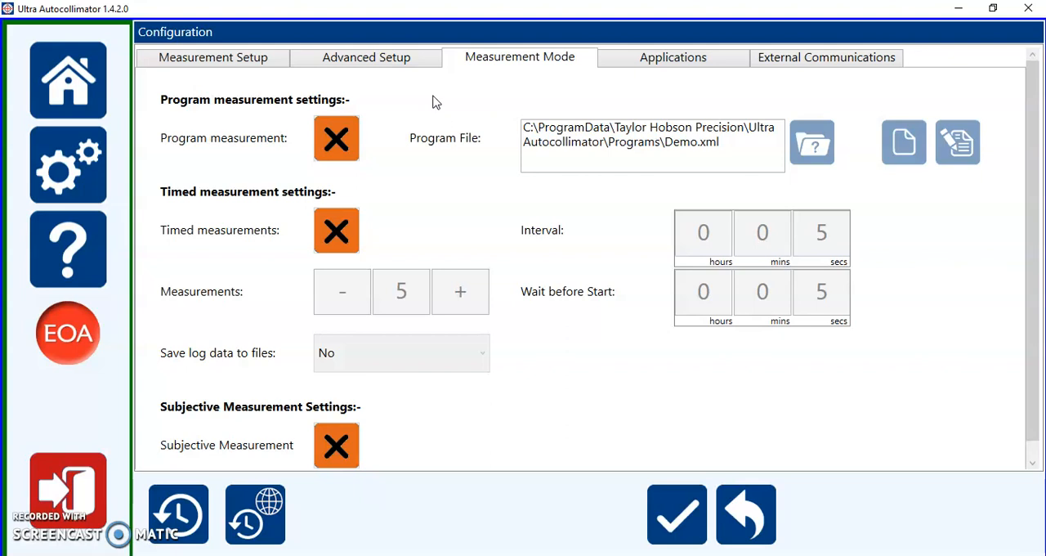
pyautogui.click(335, 137)
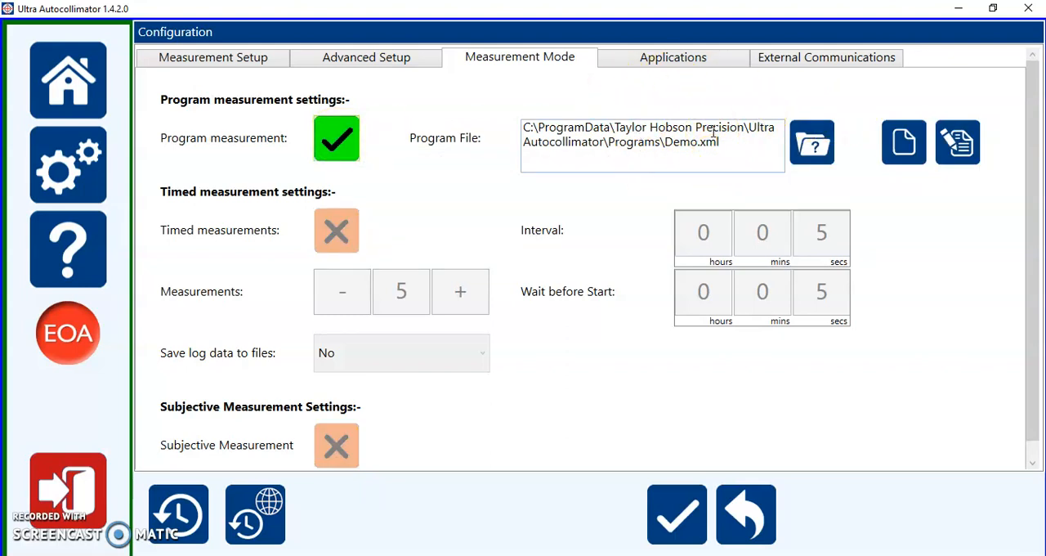
pyautogui.moveTo(958, 142)
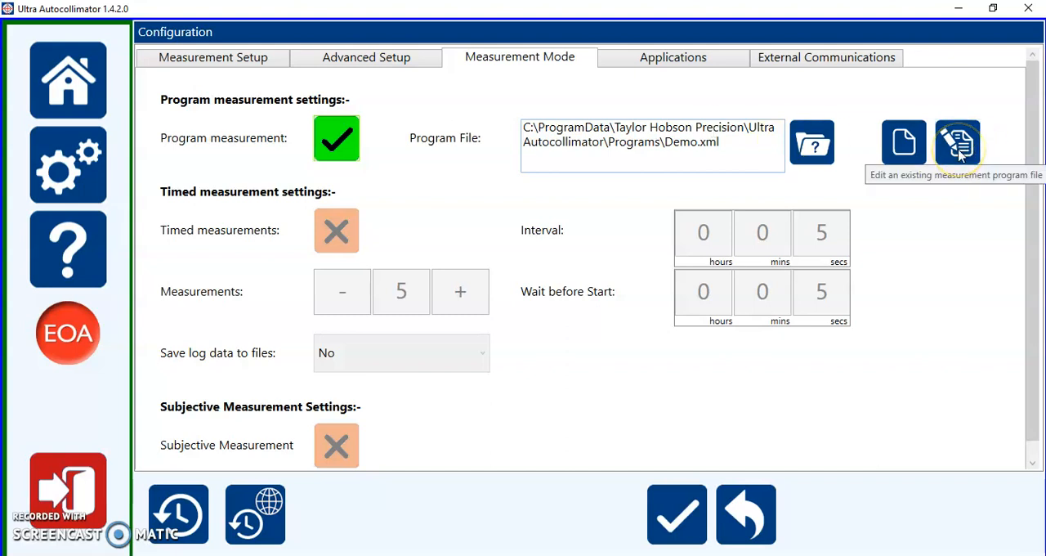
pyautogui.click(958, 141)
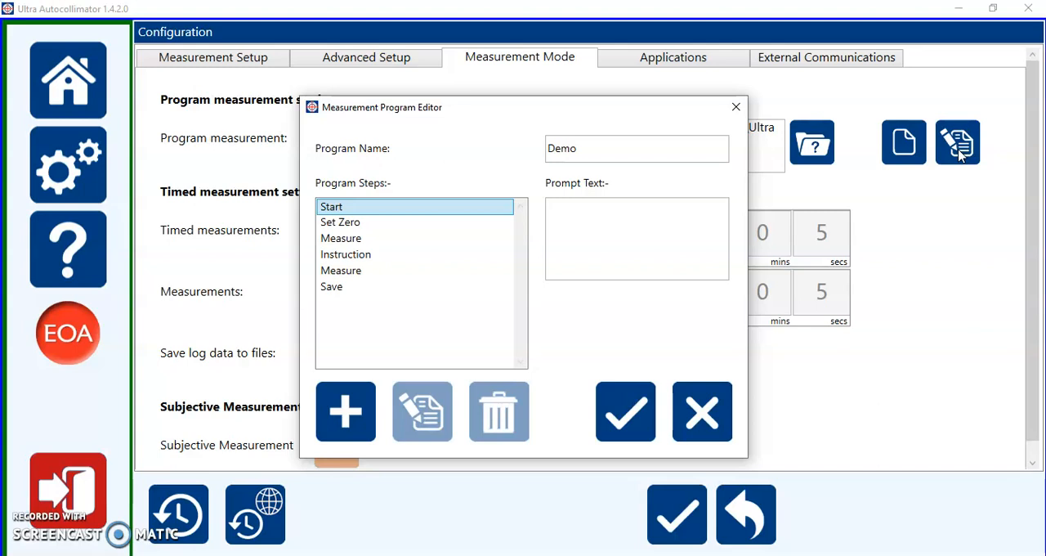
pyautogui.moveTo(646, 379)
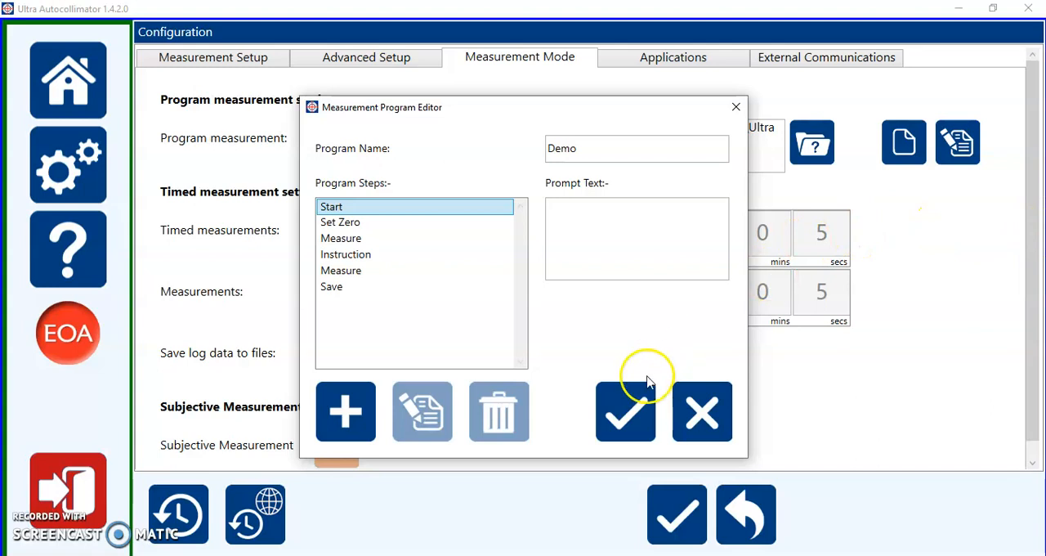
pyautogui.click(624, 412)
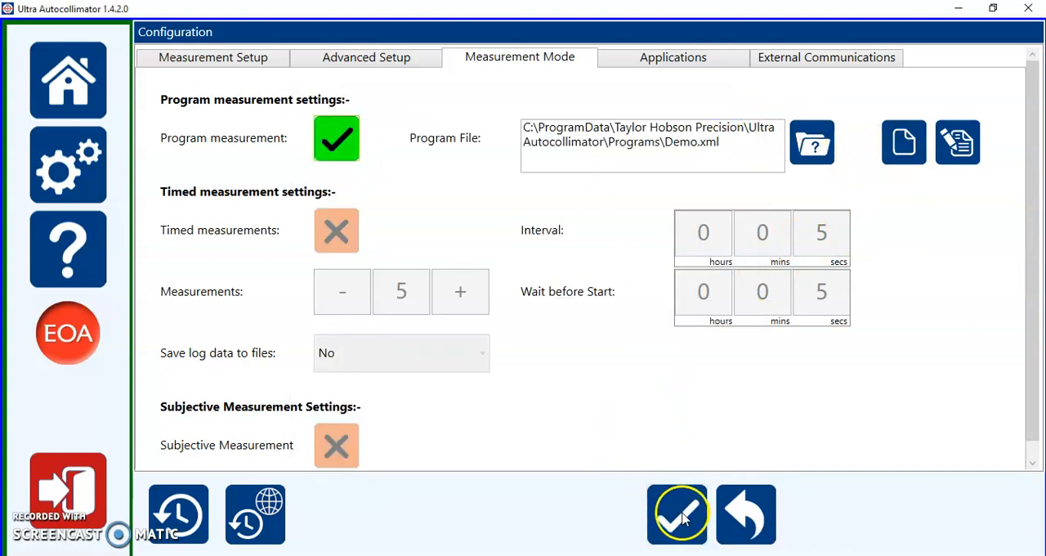
# Apply the settings, start the Demo program, confirm zeroing and accept the first measurement
pyautogui.click(677, 513)
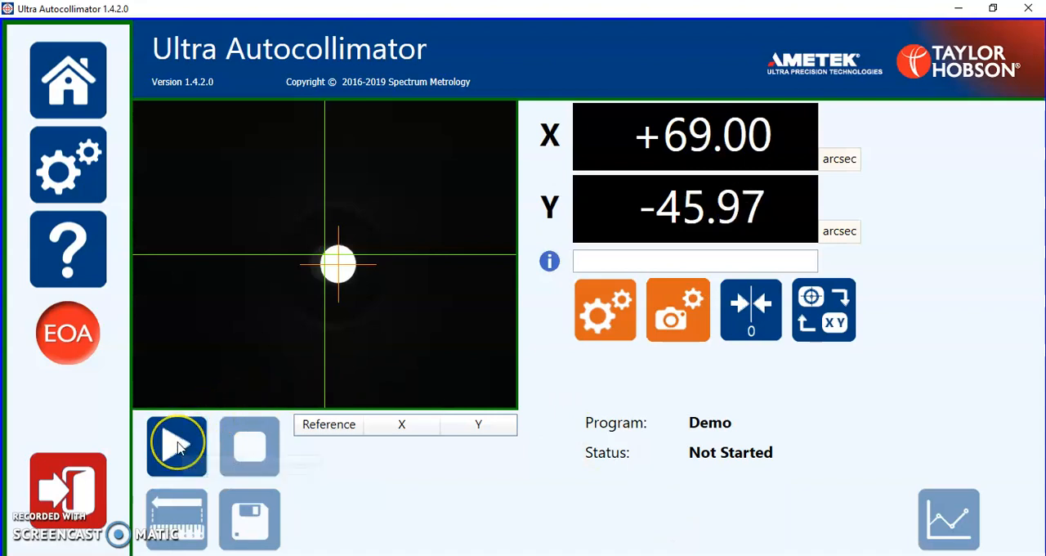
pyautogui.click(177, 445)
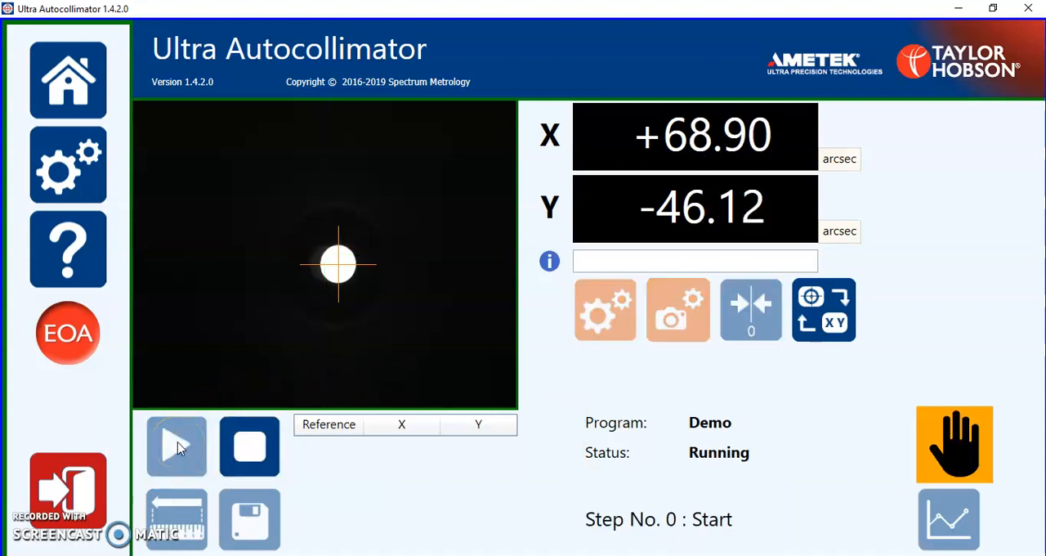
pyautogui.click(176, 444)
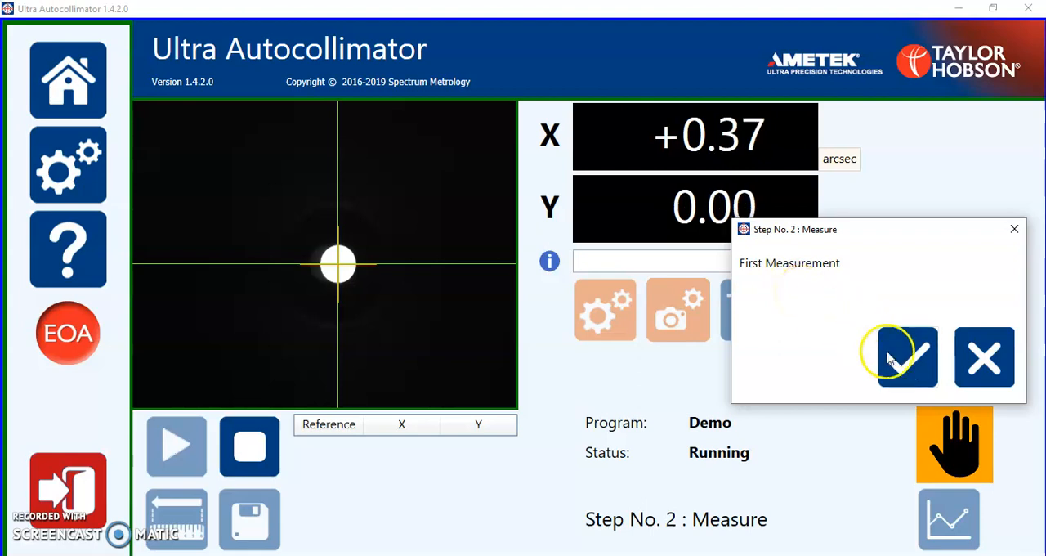
pyautogui.click(907, 358)
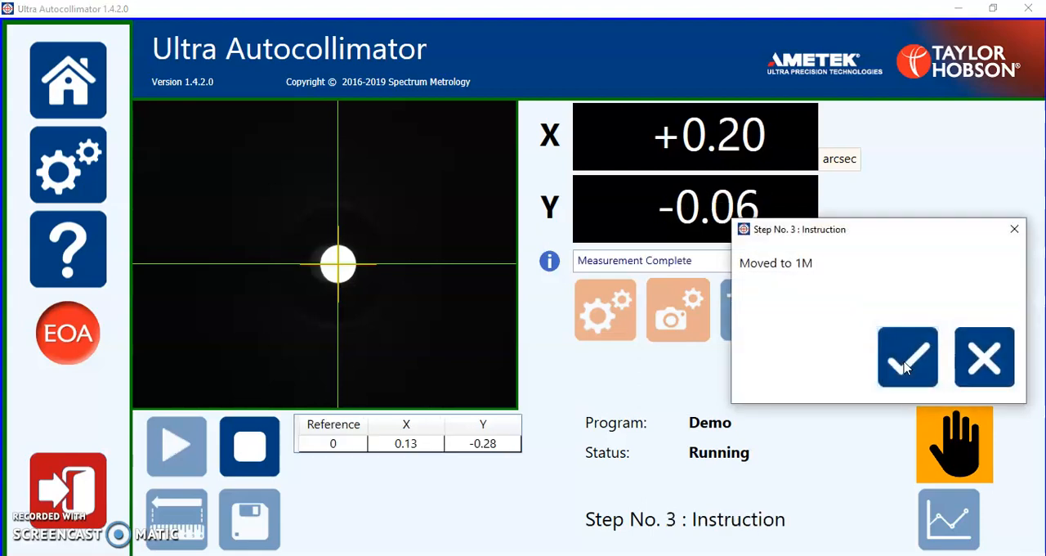
pyautogui.moveTo(907, 358)
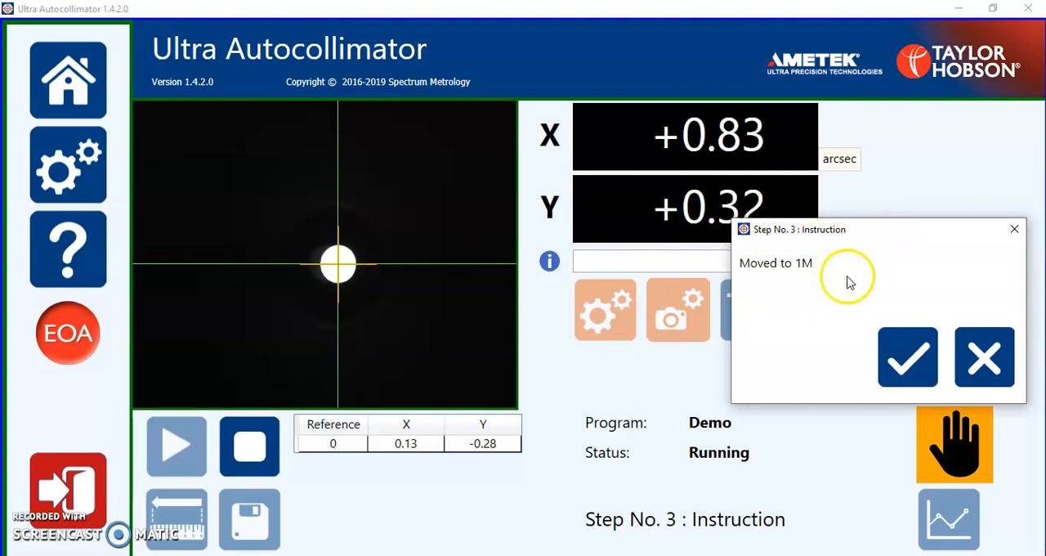
# Confirm the Moved to 1M step, accept the second measurement and save results as '1' CSV
pyautogui.click(907, 358)
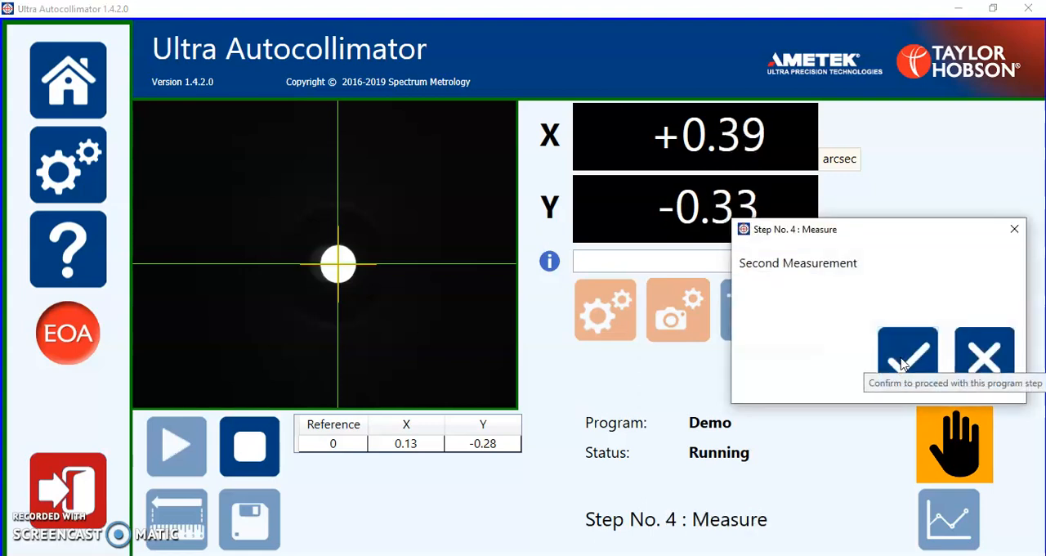
pyautogui.click(906, 353)
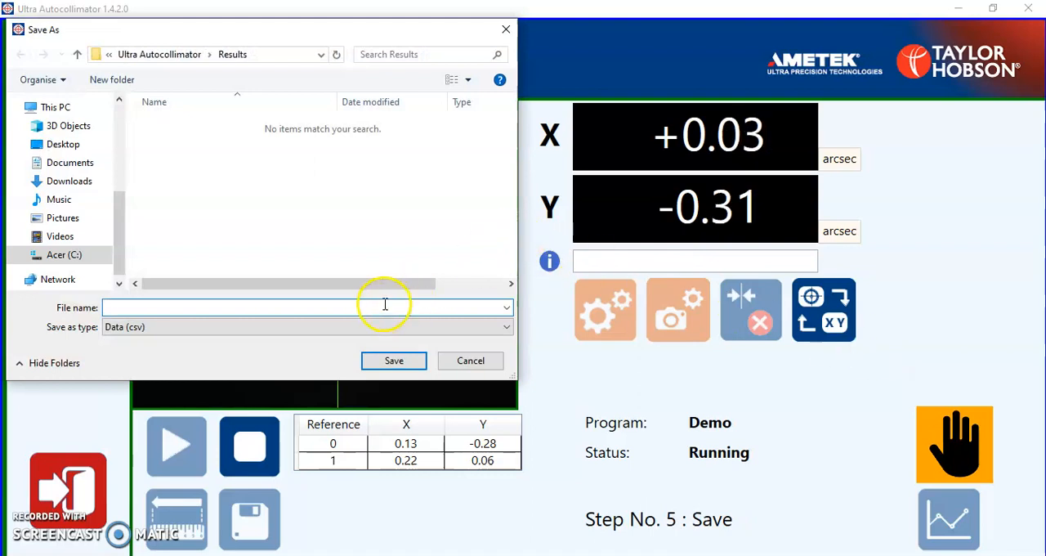
pyautogui.write('1')
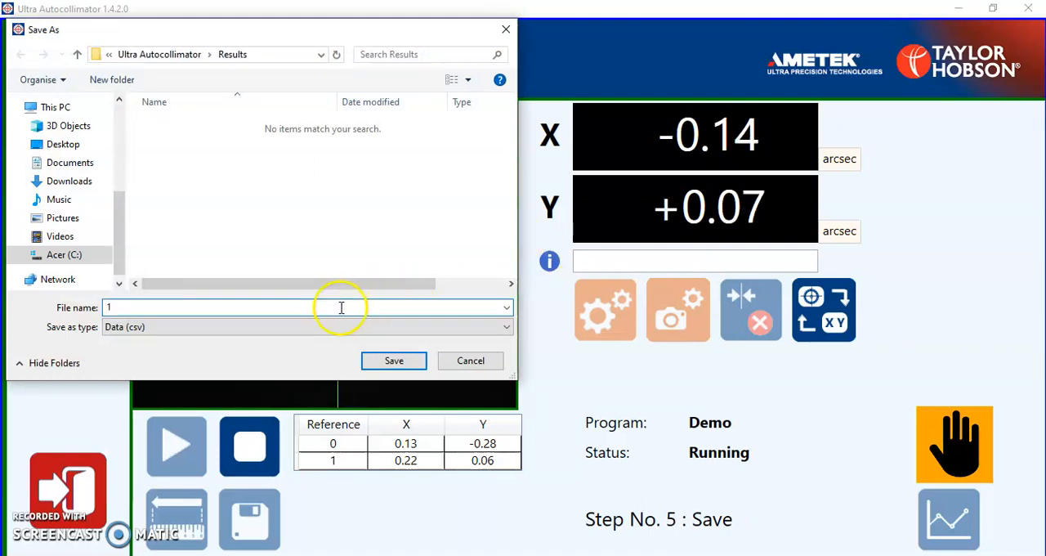
pyautogui.click(392, 360)
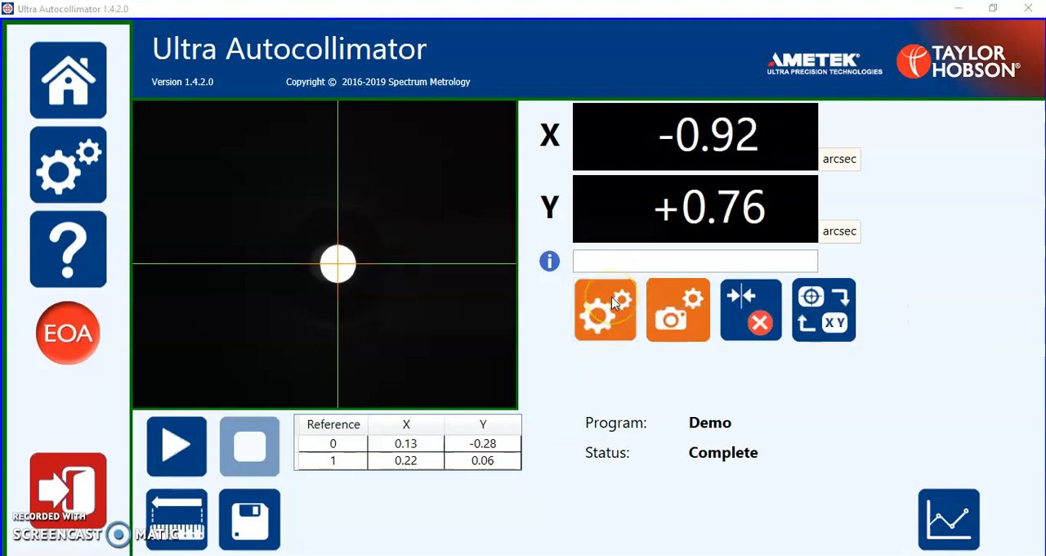
# Replace program measurement with Timed measurements: 5 readings, 5 s interval, 5 s wait
pyautogui.click(605, 309)
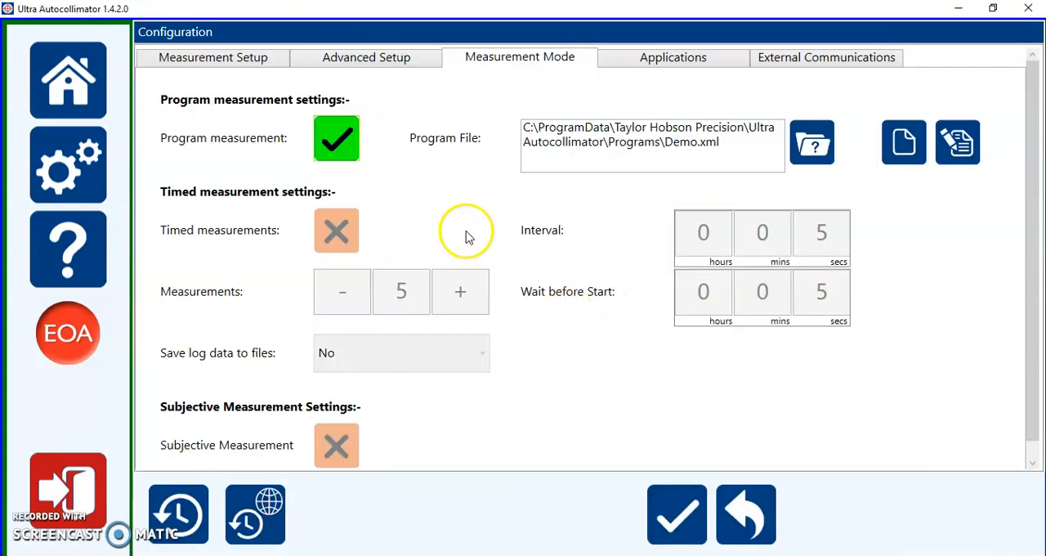
pyautogui.click(335, 137)
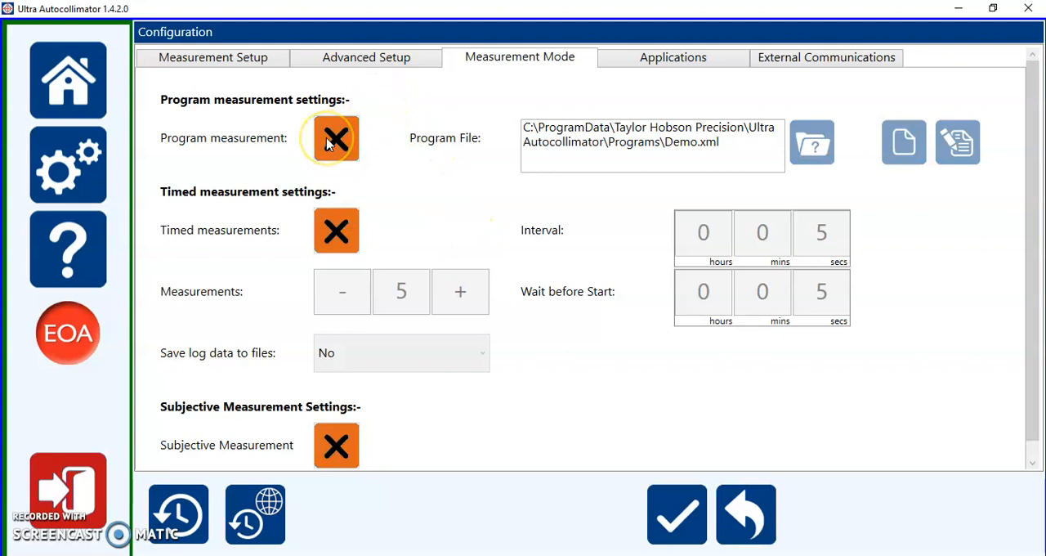
pyautogui.moveTo(345, 214)
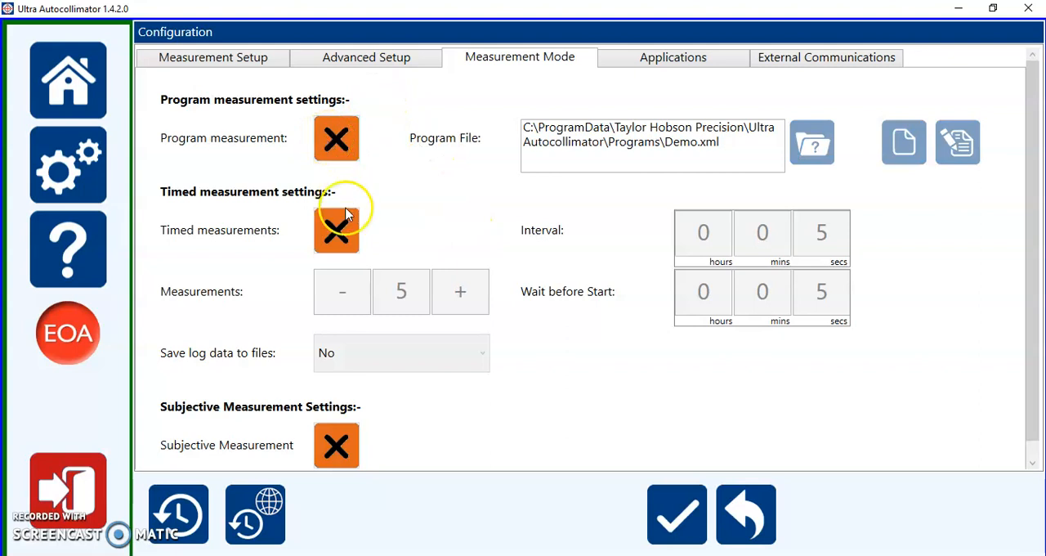
pyautogui.moveTo(342, 232)
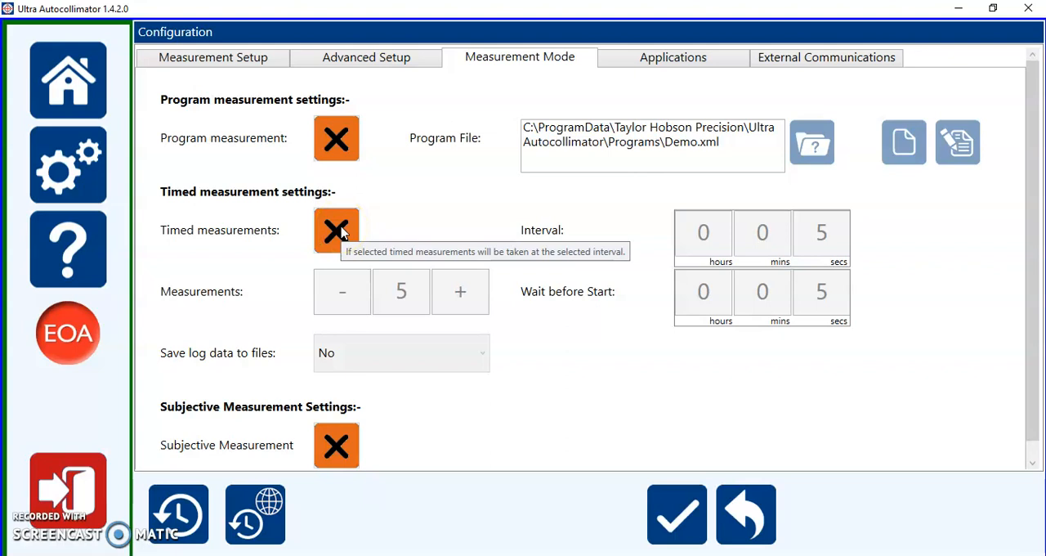
pyautogui.moveTo(337, 230)
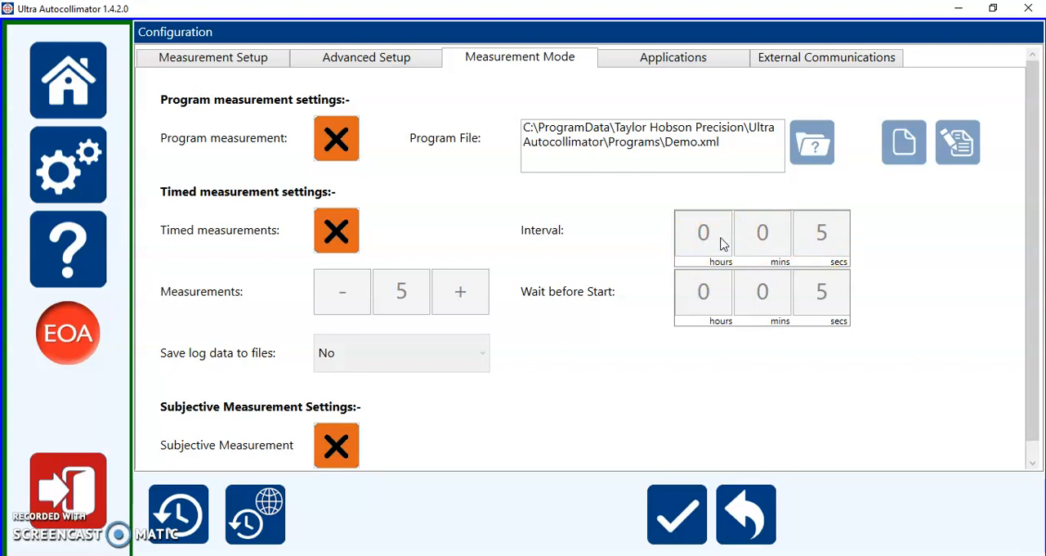
pyautogui.moveTo(824, 235)
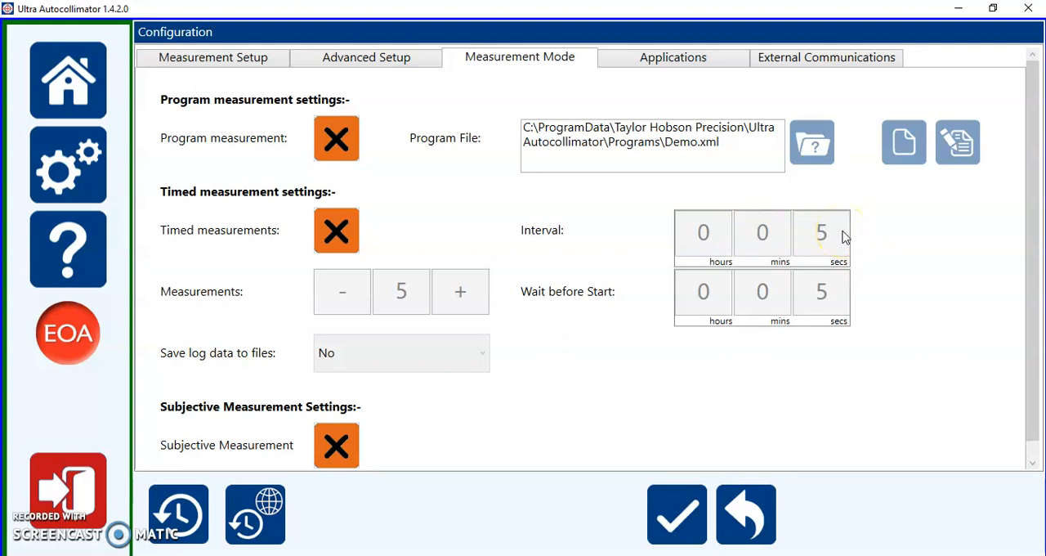
pyautogui.moveTo(821, 296)
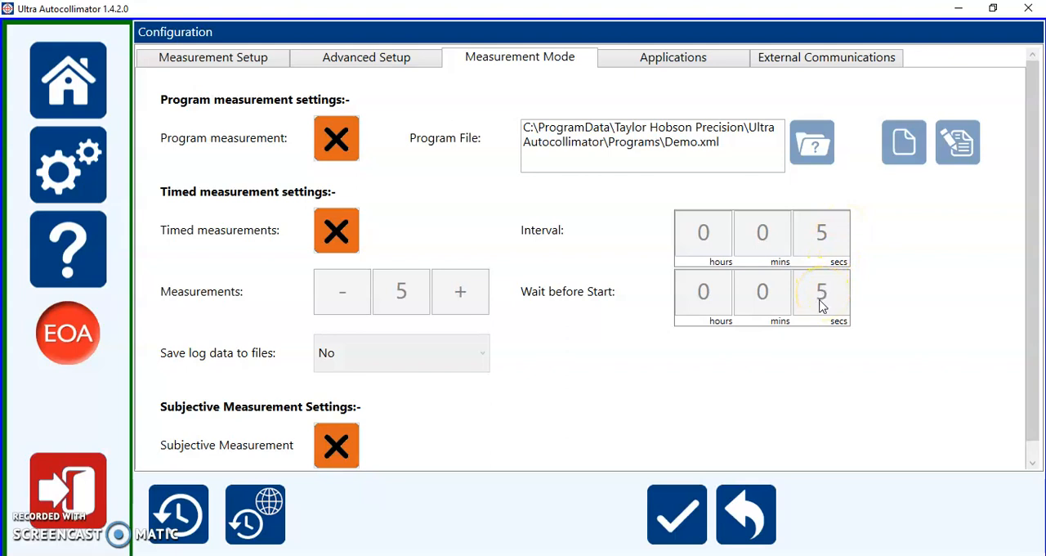
pyautogui.moveTo(678, 313)
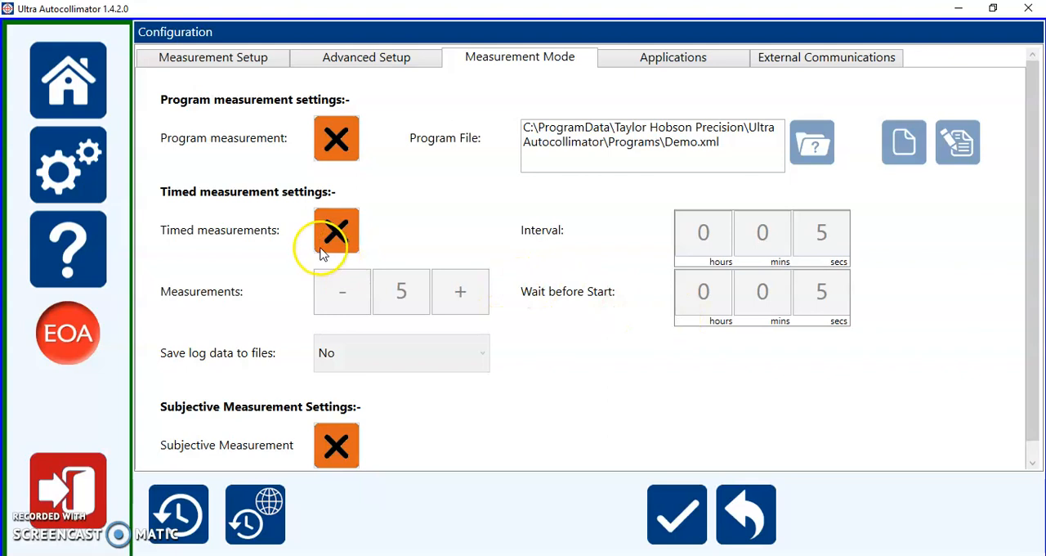
pyautogui.click(337, 229)
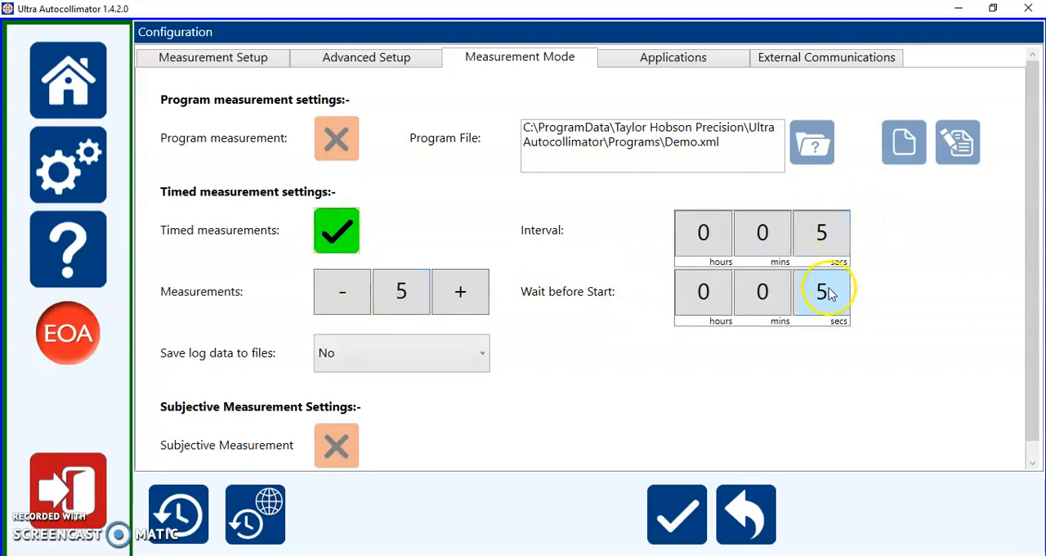
# Apply the timed settings and run the five timed X/Y measurements
pyautogui.click(677, 513)
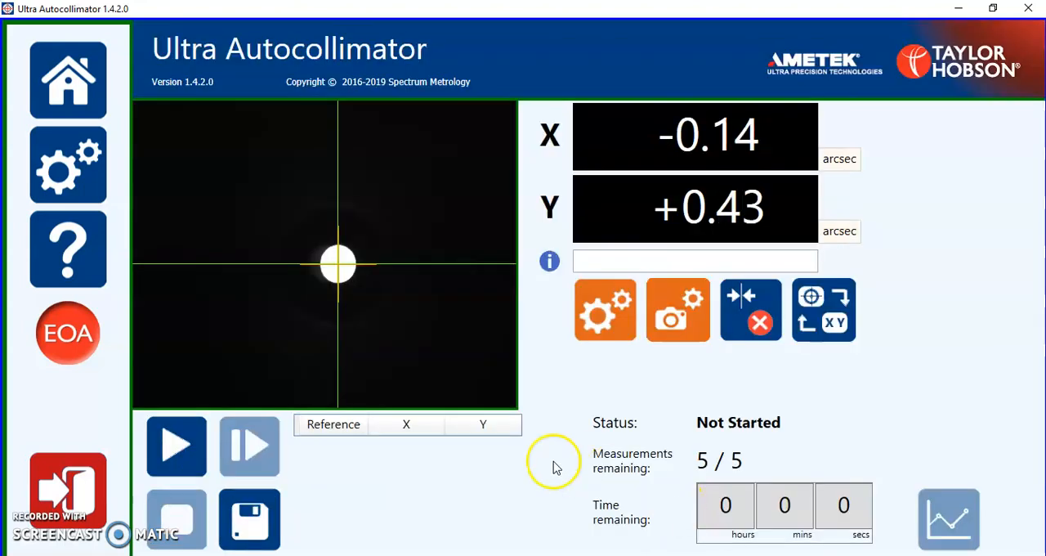
pyautogui.moveTo(176, 445)
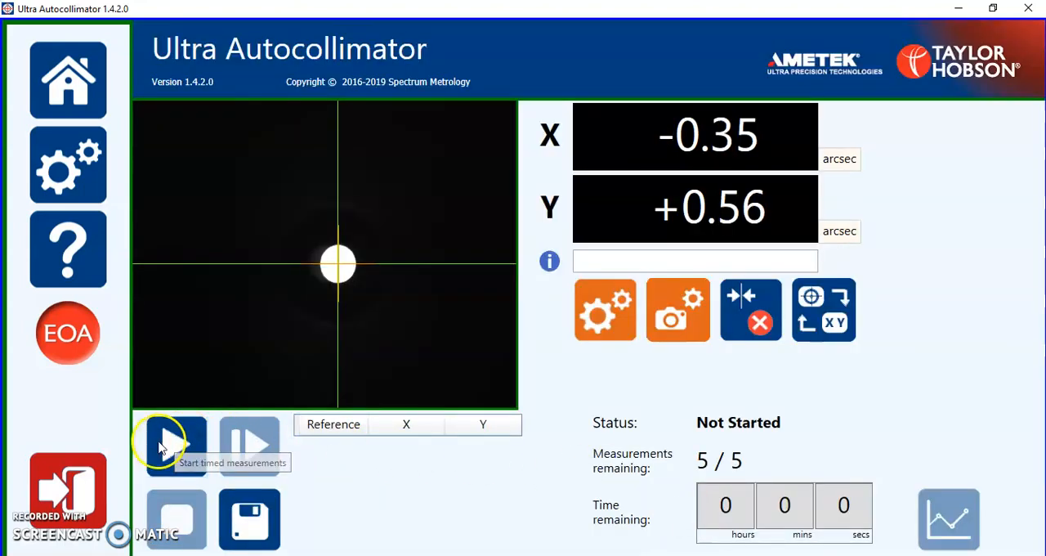
pyautogui.click(176, 444)
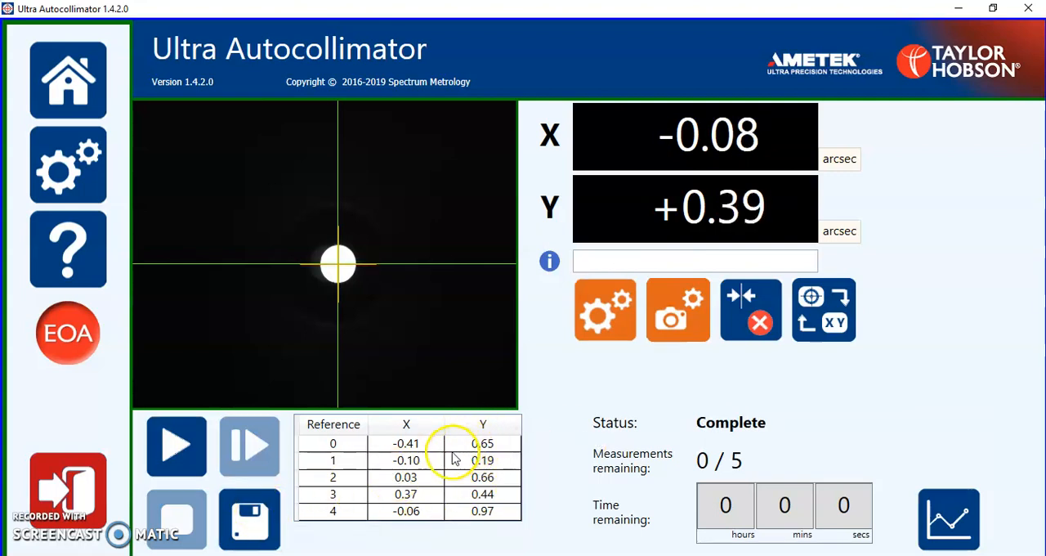
# Review the statistics chart for the five readings, then return to configuration, raising the data-clearing warning
pyautogui.click(948, 519)
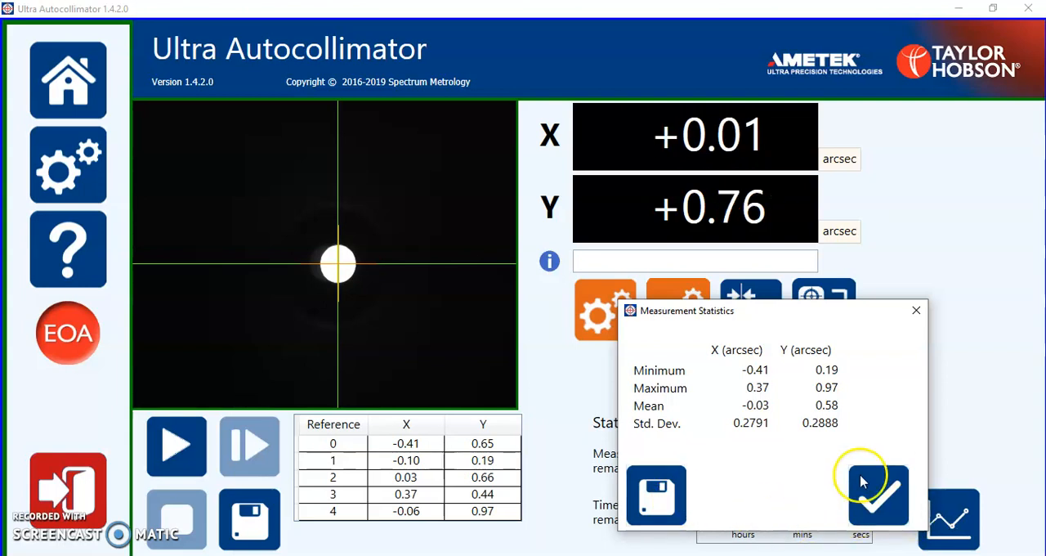
pyautogui.click(879, 494)
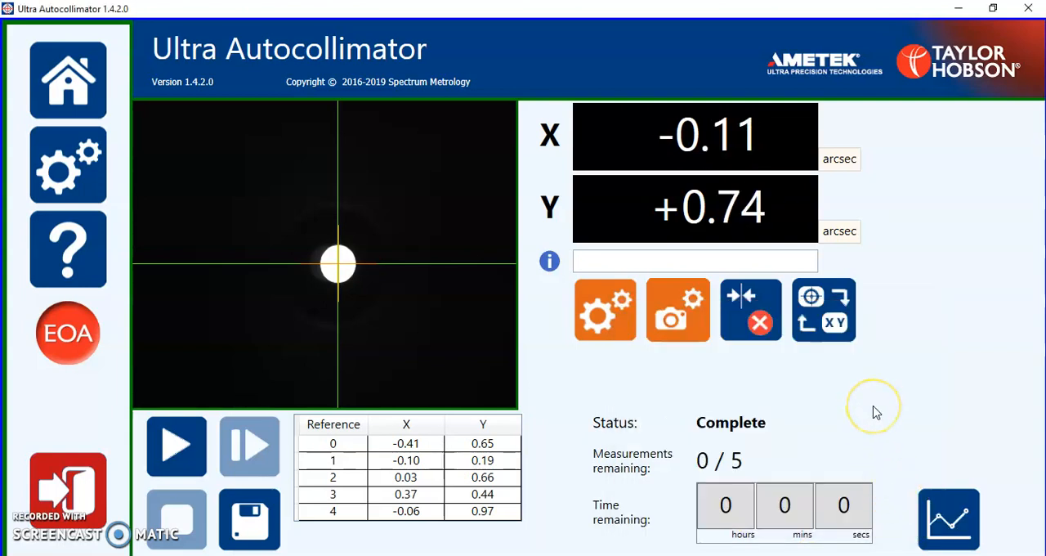
pyautogui.click(605, 309)
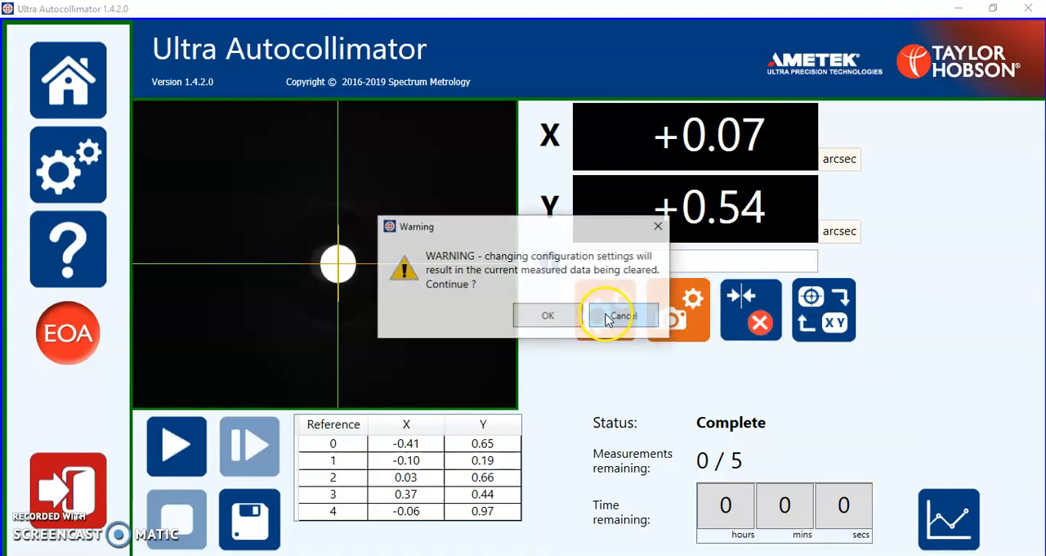
# Accept clearing the measured data and switch Timed measurements off
pyautogui.click(547, 316)
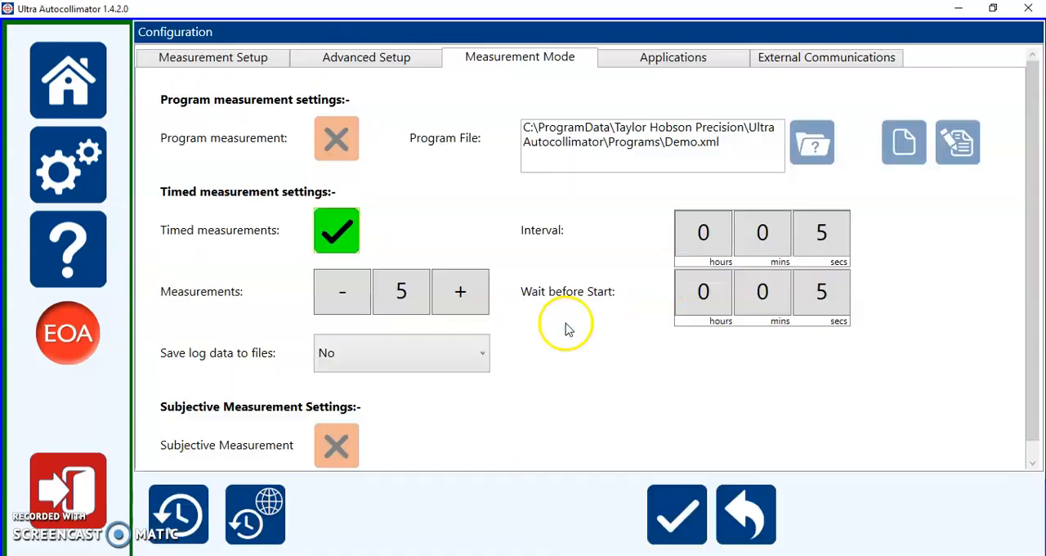
pyautogui.click(337, 229)
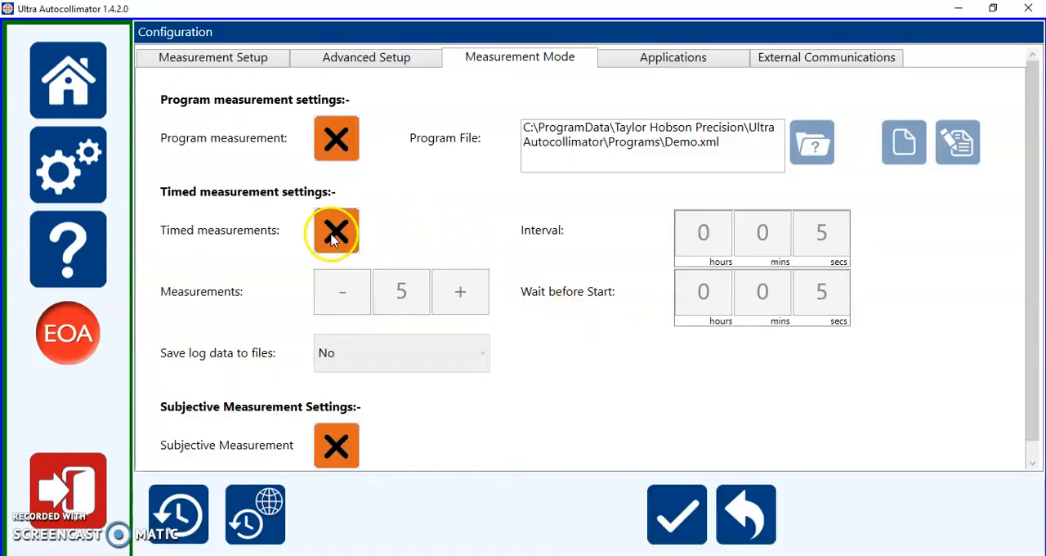
pyautogui.moveTo(337, 445)
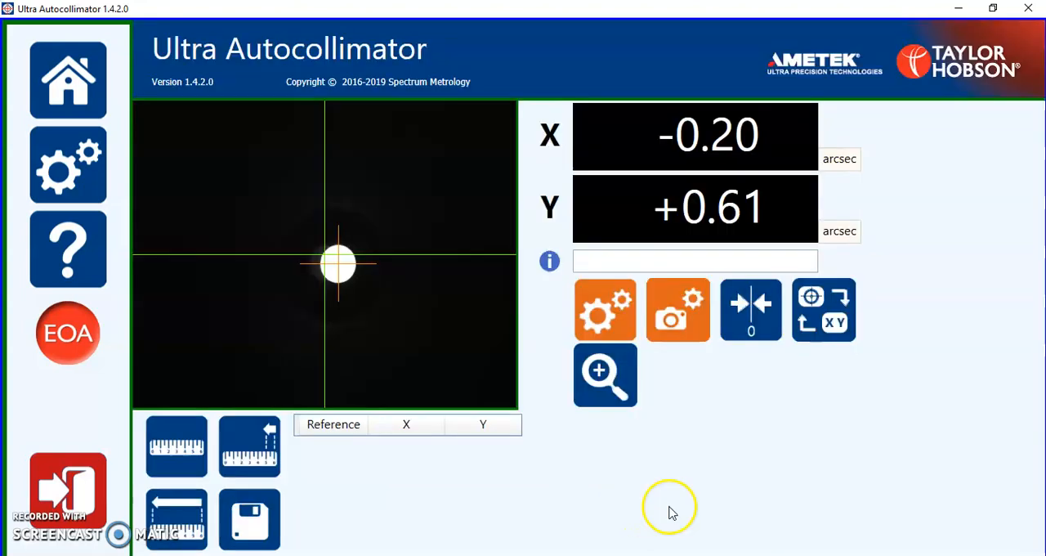
pyautogui.moveTo(660, 500)
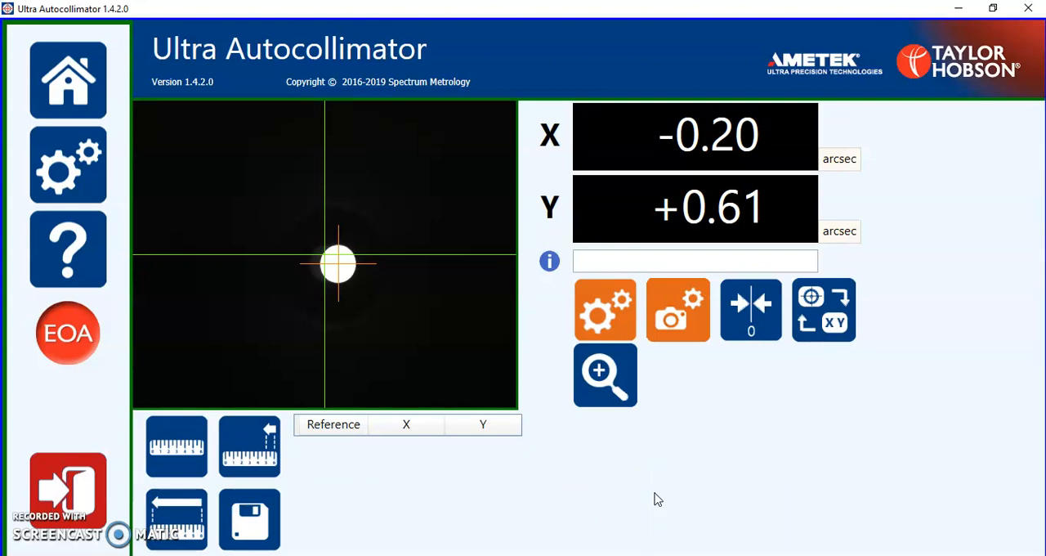